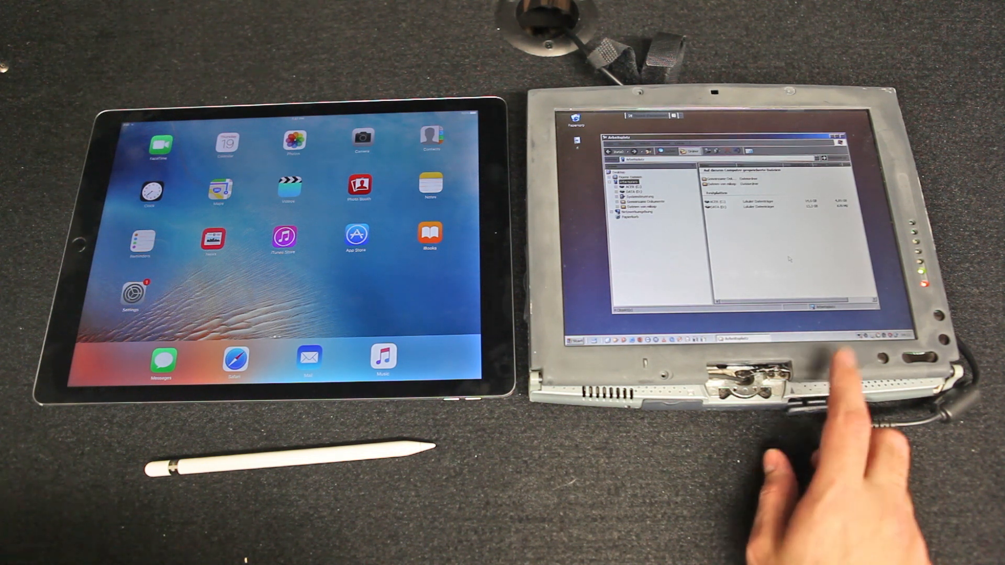
mouse_move(820, 385)
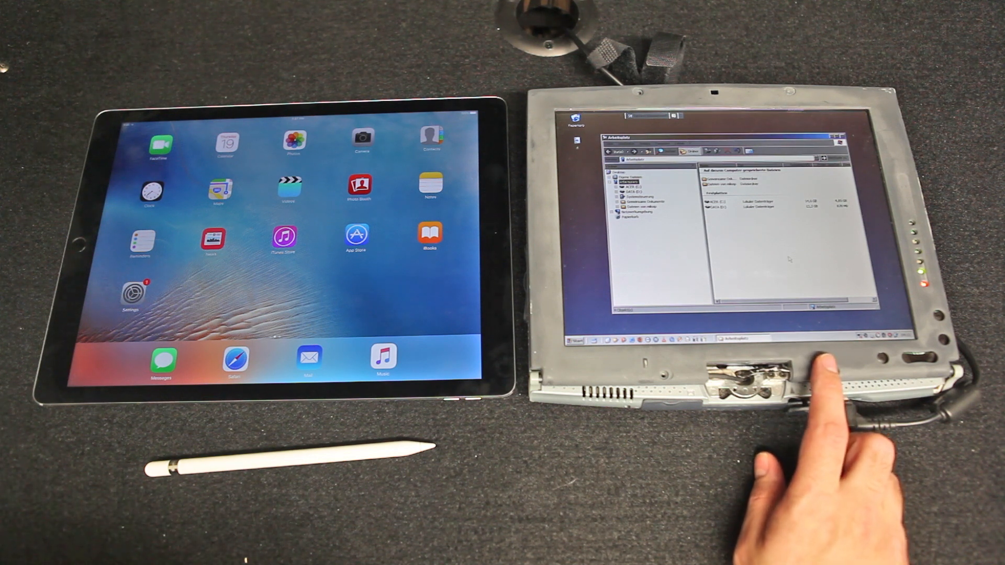